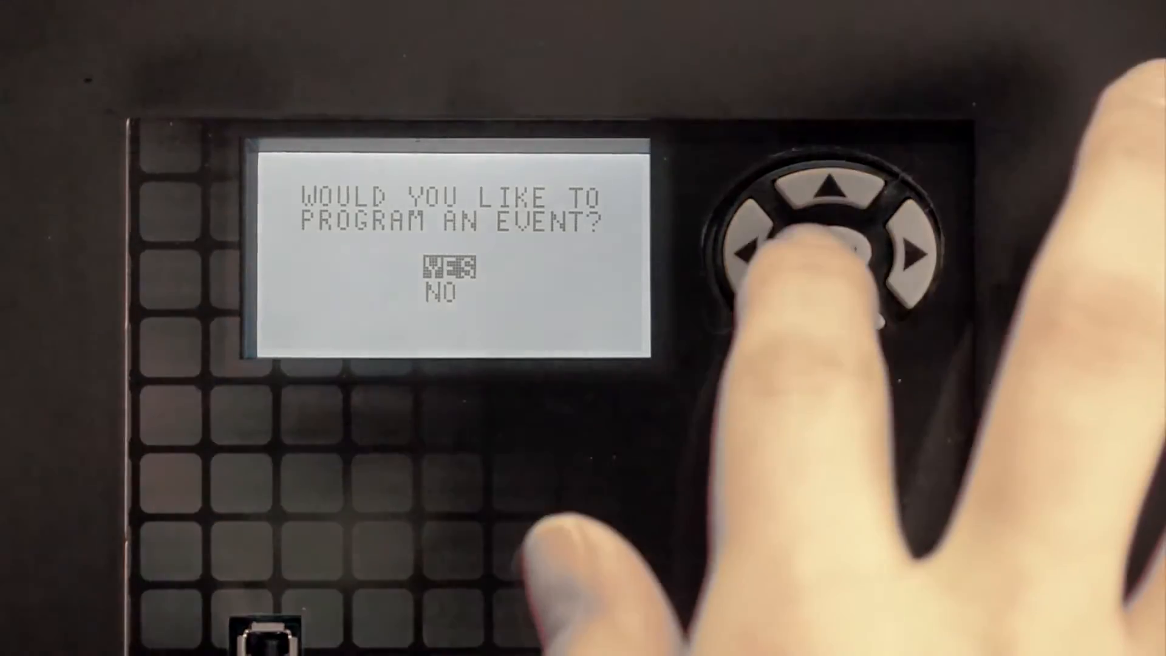
Confirm programming a new event and choose A RELATIVE DATE, opening Event 2's settings
{"action": "left_click", "coordinate": [823, 253]}
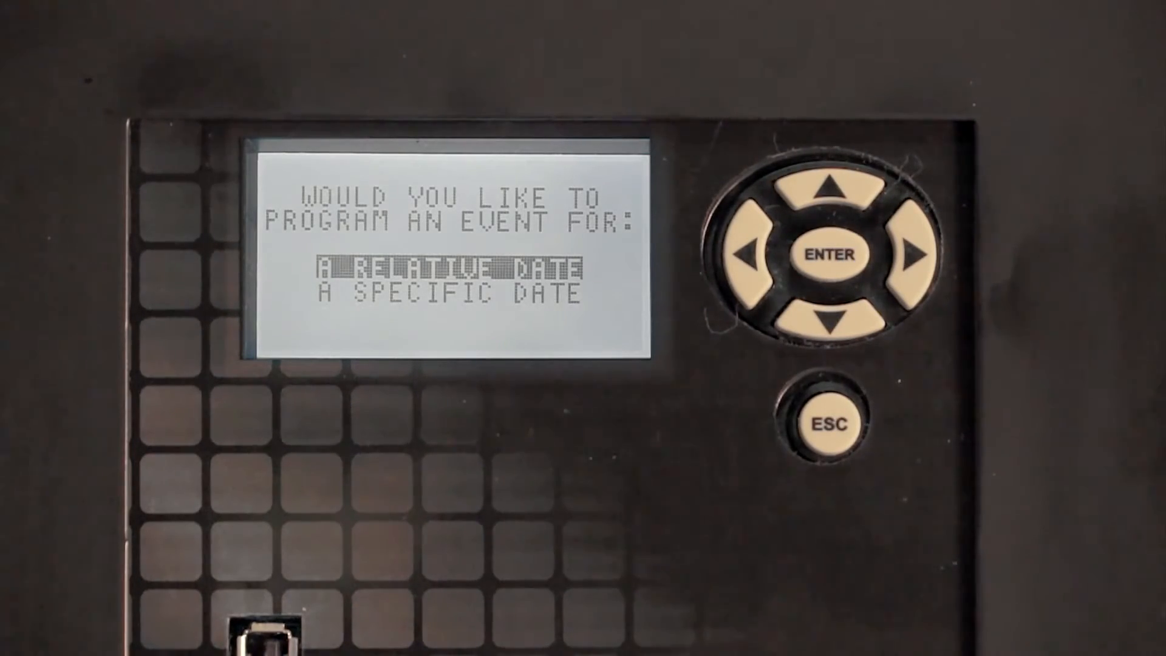
{"action": "left_click", "coordinate": [829, 257]}
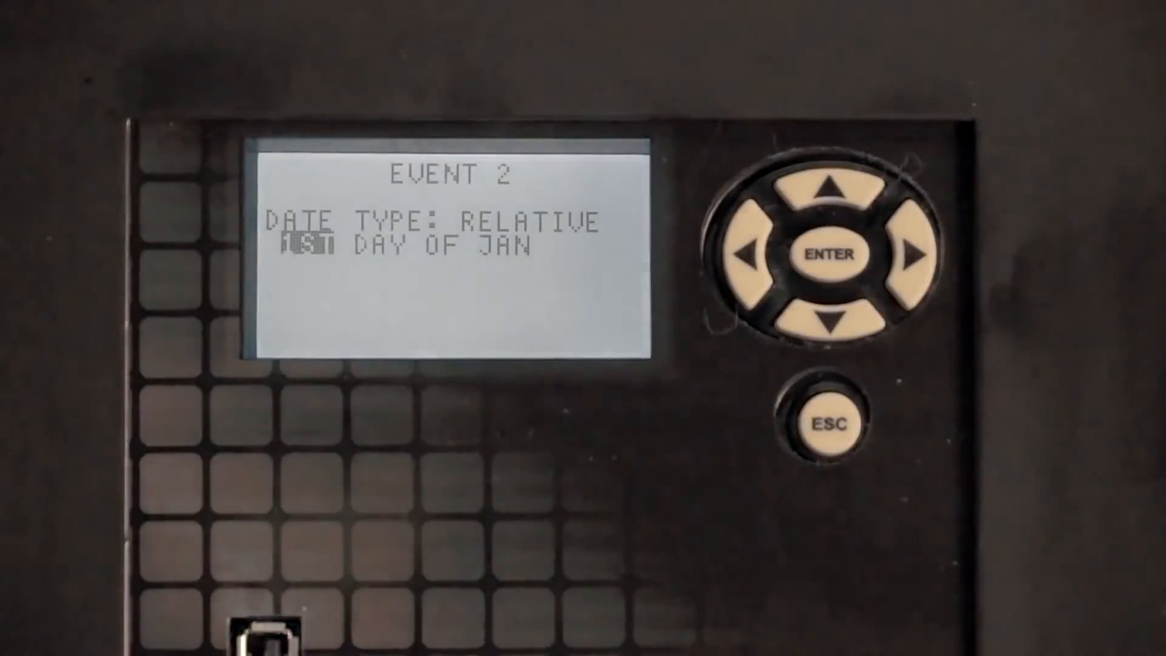